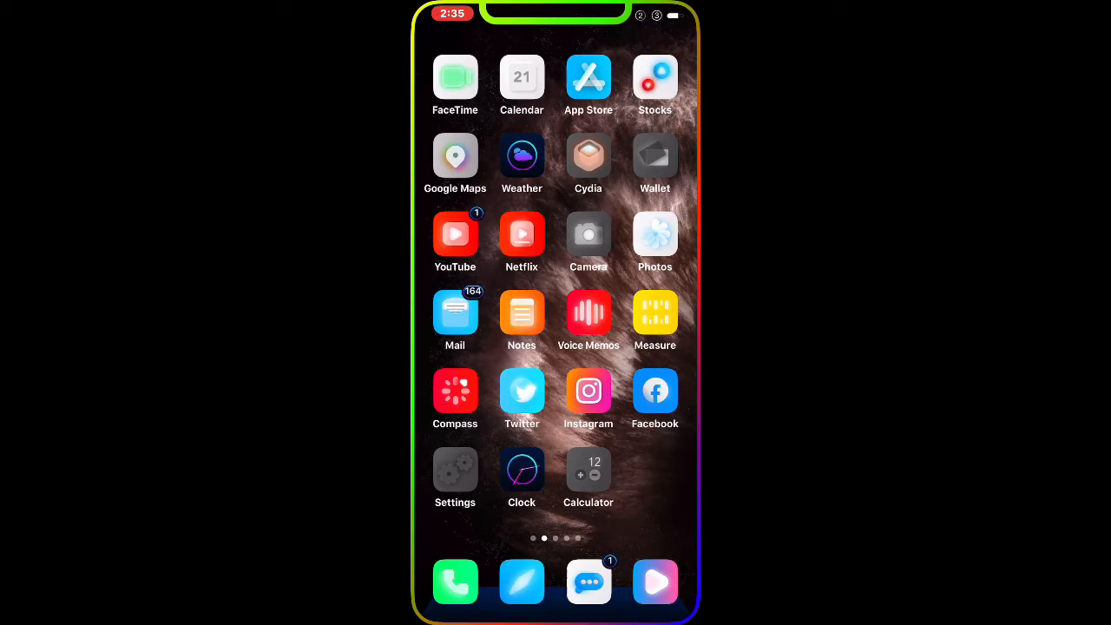
Step: Swipe left through the home pages to the one with Games, Business and unc0ver
{"action": "scroll", "scroll_direction": "left", "scroll_amount": 3}
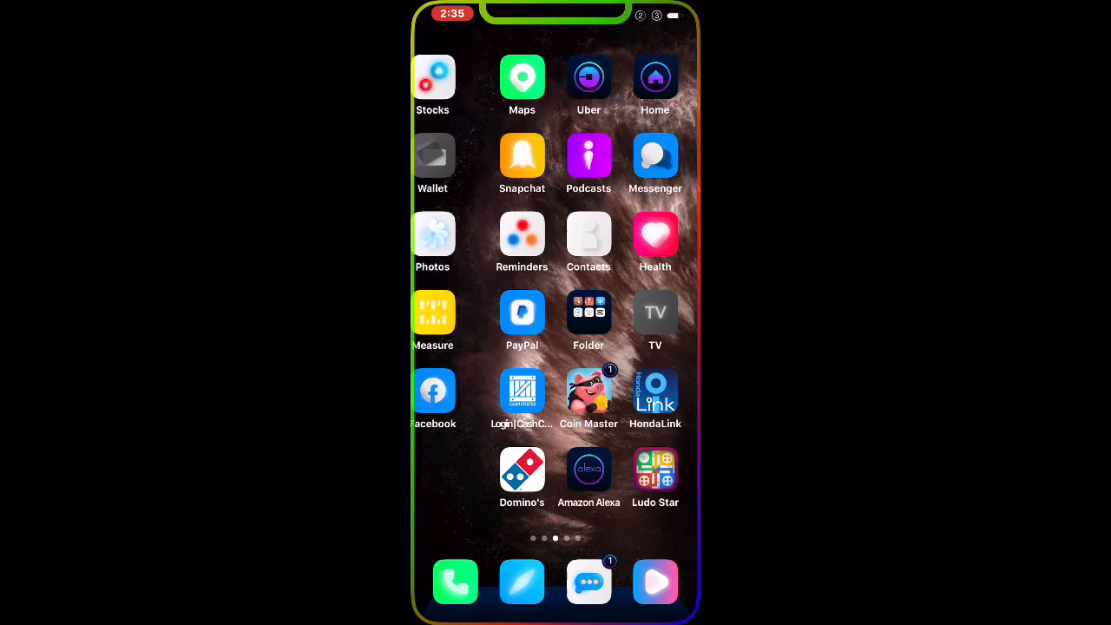
{"action": "scroll", "scroll_direction": "left", "scroll_amount": 3}
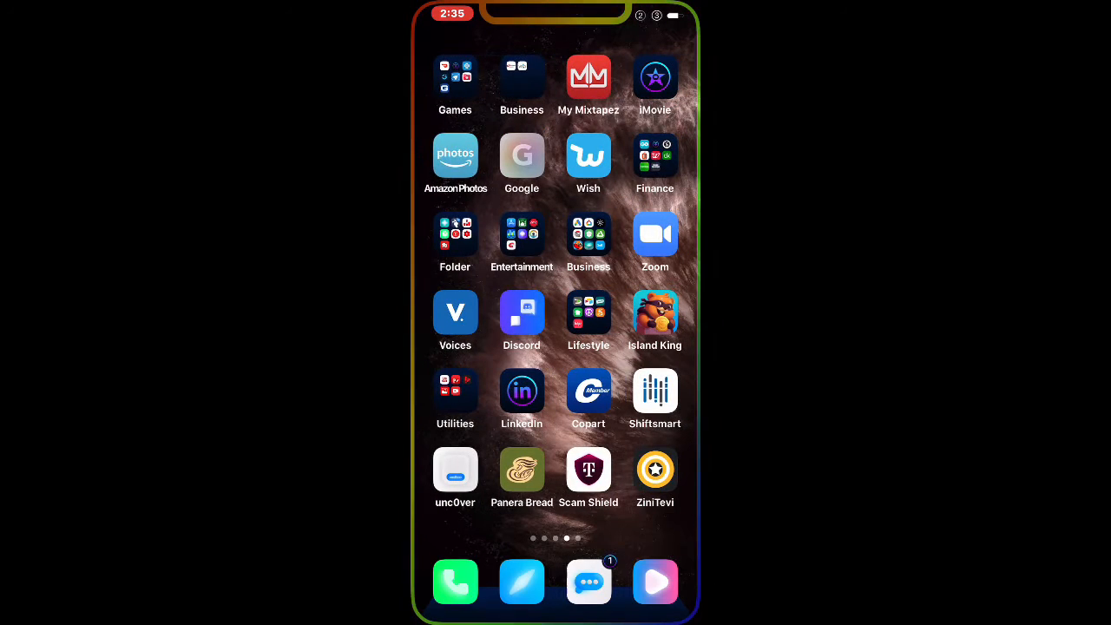
{"action": "scroll", "scroll_direction": "left", "scroll_amount": 3}
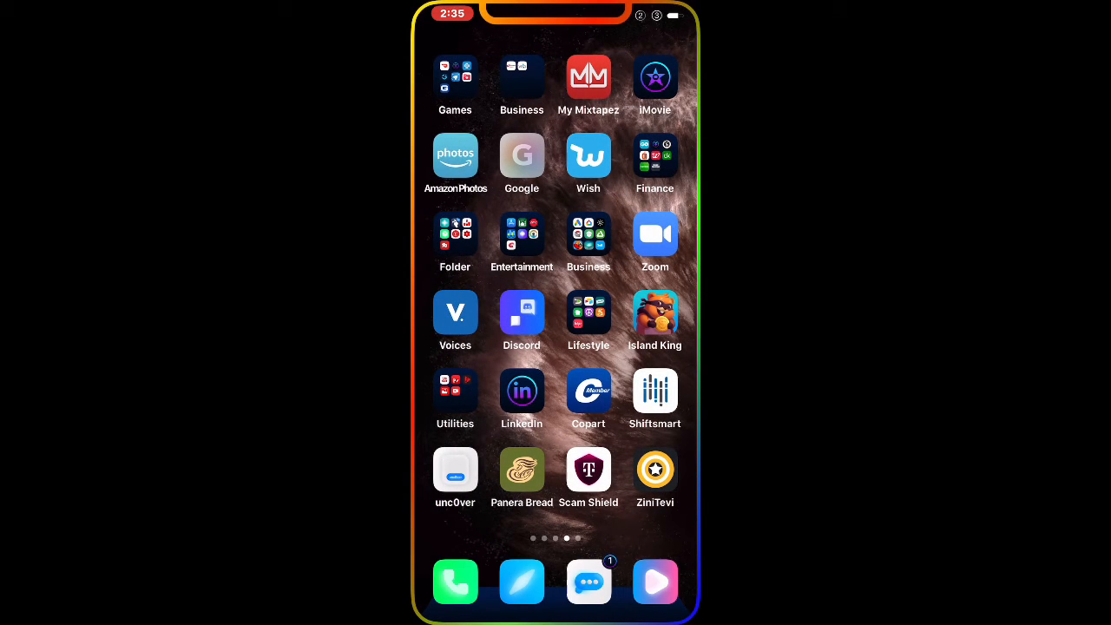
{"action": "scroll", "scroll_direction": "left", "scroll_amount": 3}
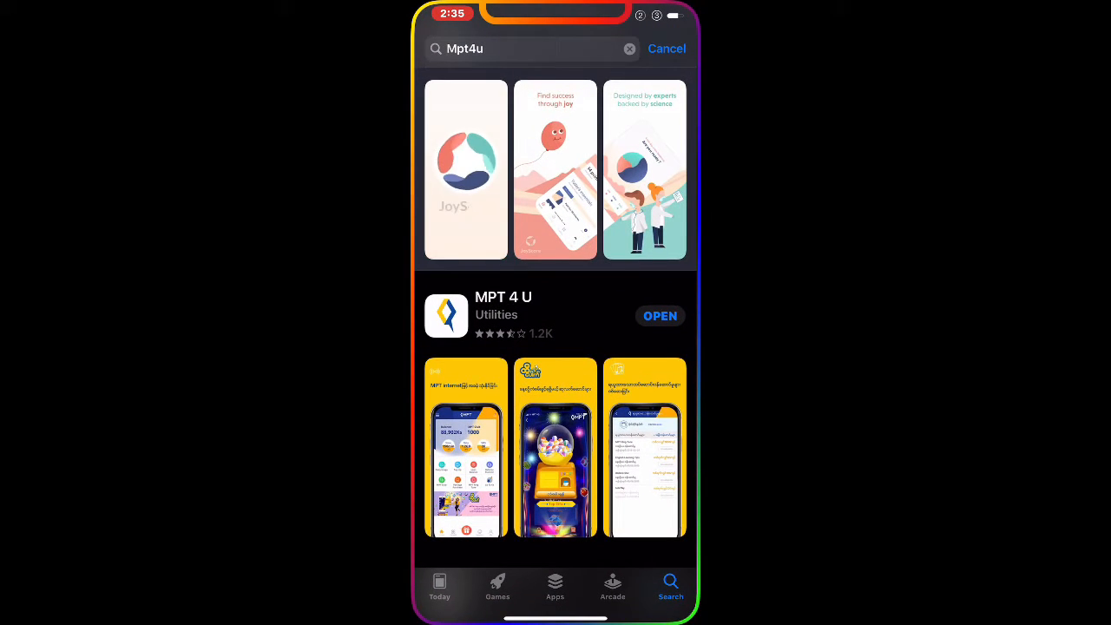
Step: View the MPT 4 U listing showing version 1.3.24 installed, then return to the home screen
{"action": "scroll", "scroll_direction": "down", "scroll_amount": 3}
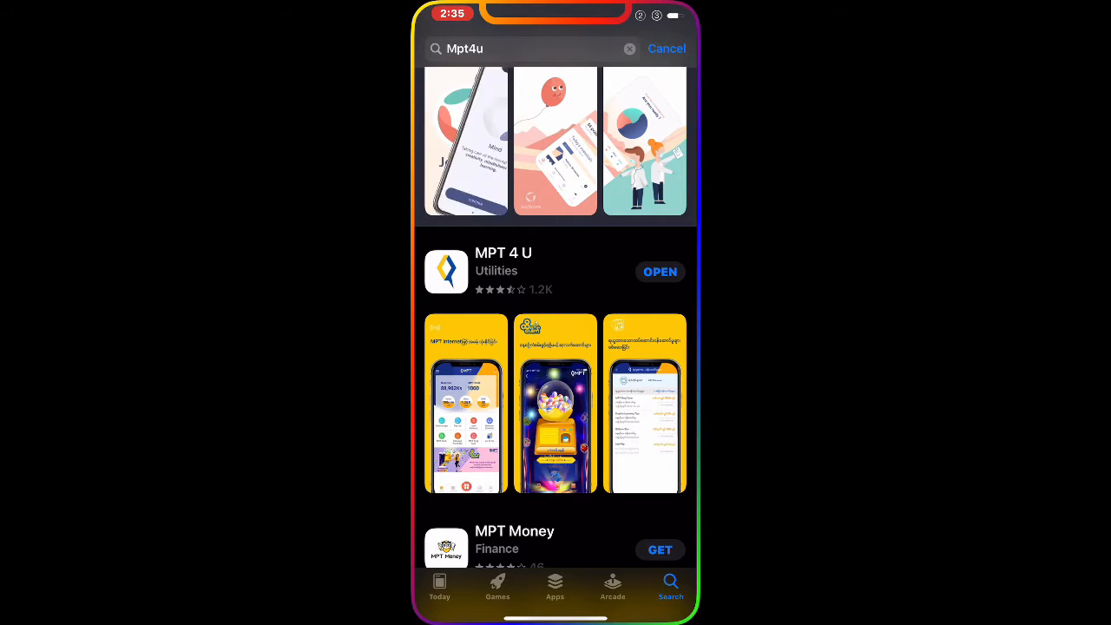
{"action": "left_click", "coordinate": [504, 261]}
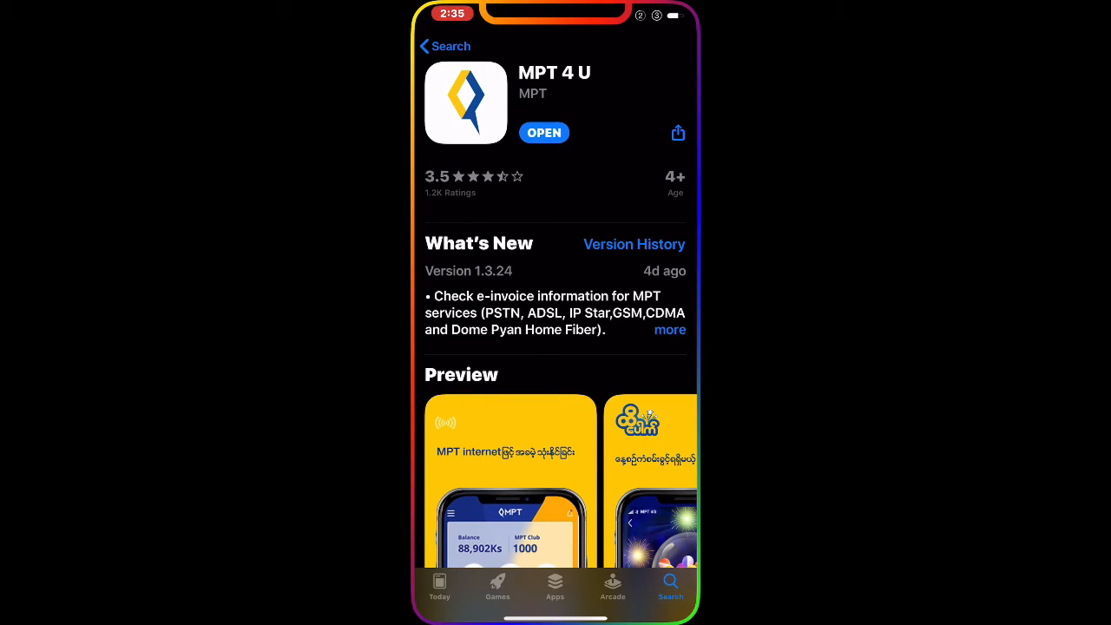
{"action": "key", "text": "home"}
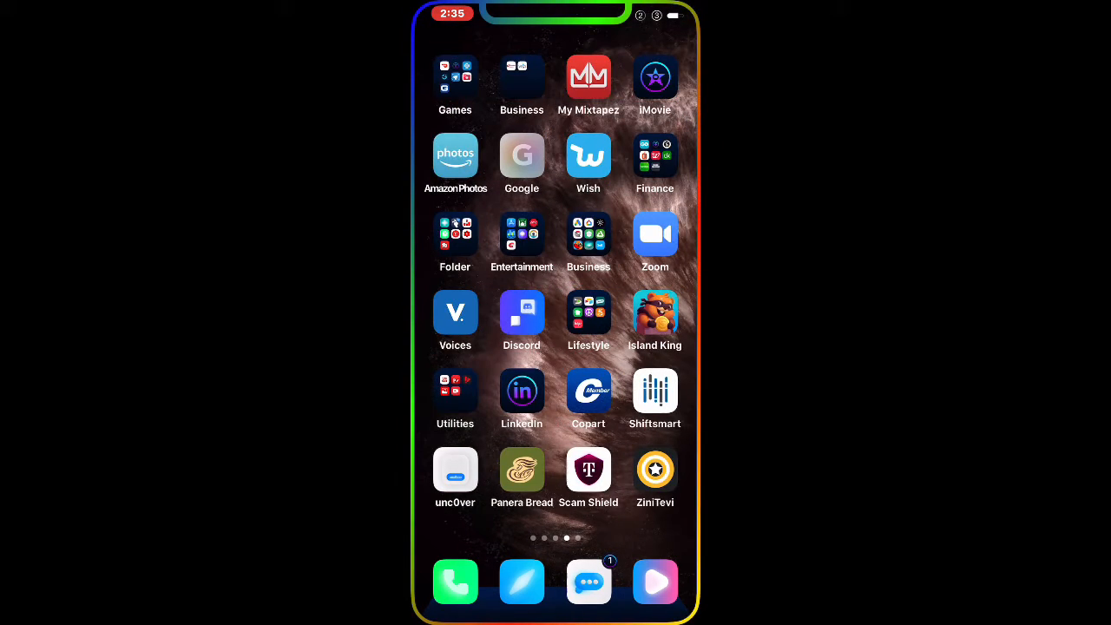
{"action": "scroll", "scroll_direction": "left", "scroll_amount": 3}
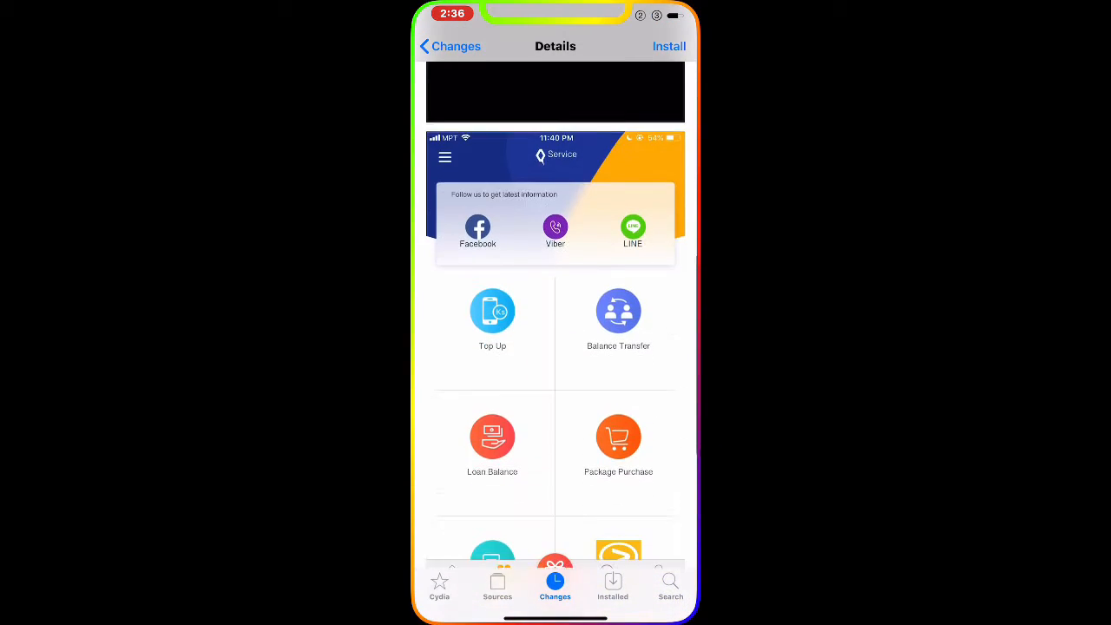
Step: Review the MPT4U Jail Bypass details and queue it for installation
{"action": "scroll", "scroll_direction": "down", "scroll_amount": 3}
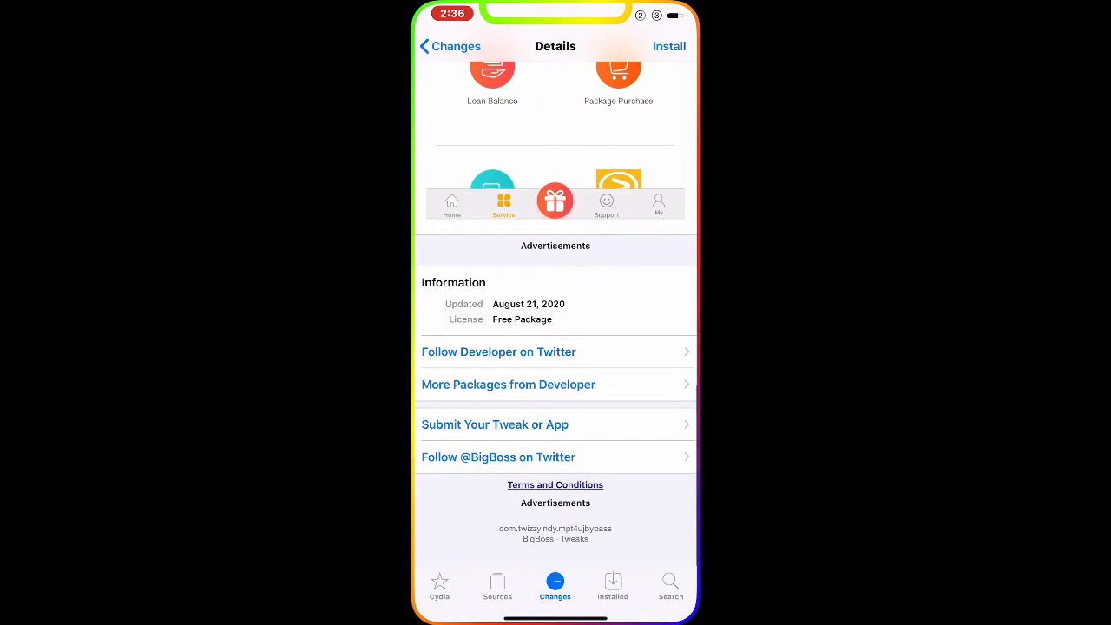
{"action": "scroll", "scroll_direction": "up", "scroll_amount": 3}
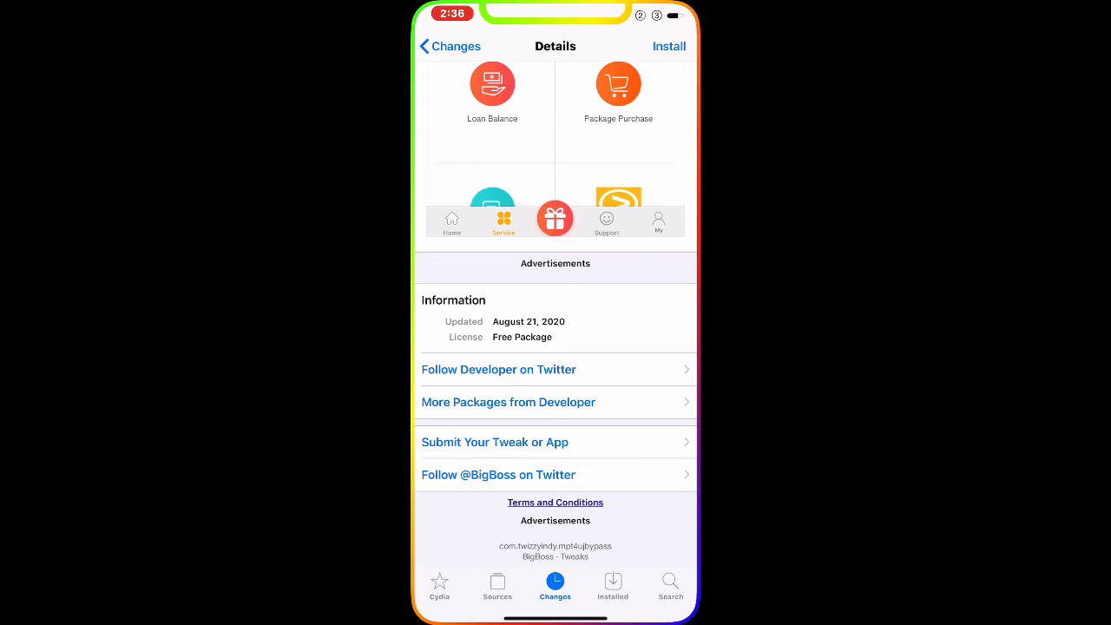
{"action": "scroll", "scroll_direction": "down", "scroll_amount": 3}
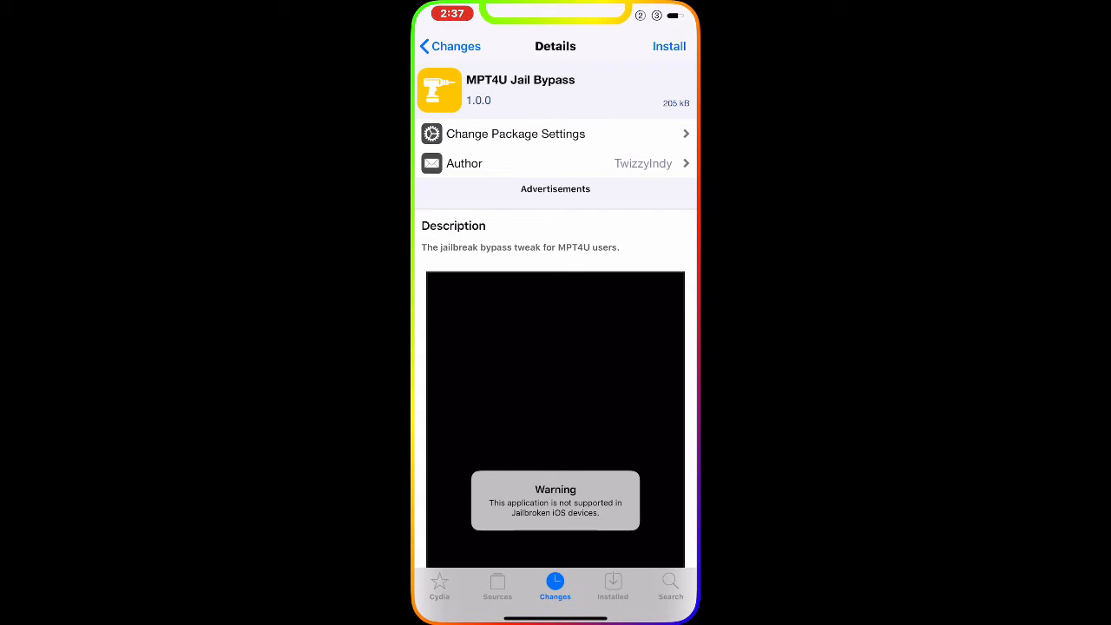
{"action": "left_click", "coordinate": [668, 45]}
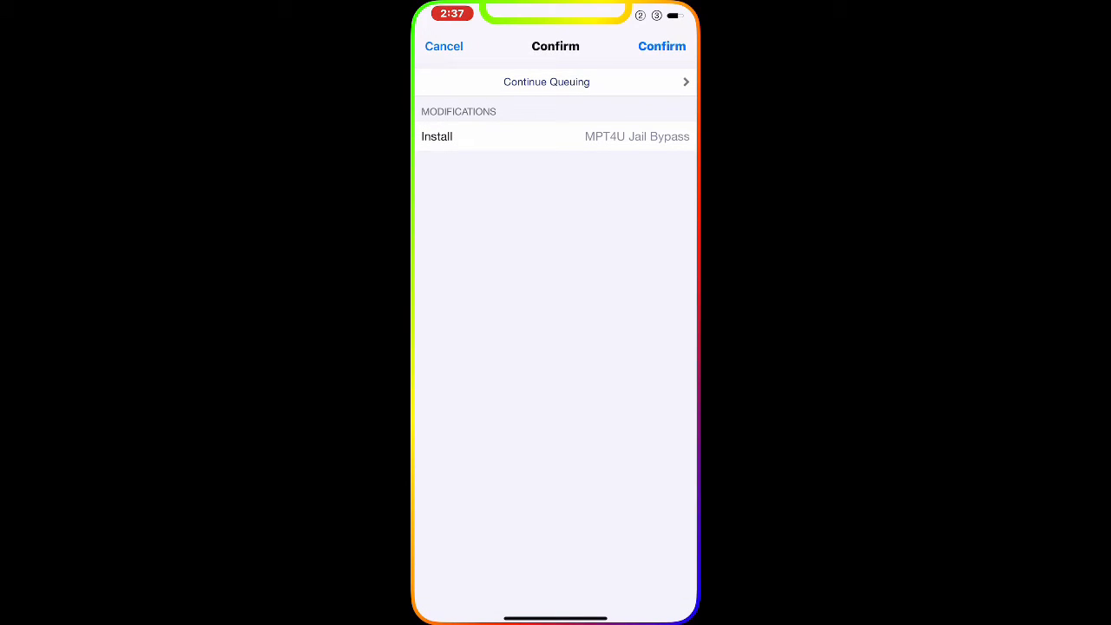
Step: Confirm the MPT4U Jail Bypass install and restart SpringBoard to load it
{"action": "left_click", "coordinate": [661, 45]}
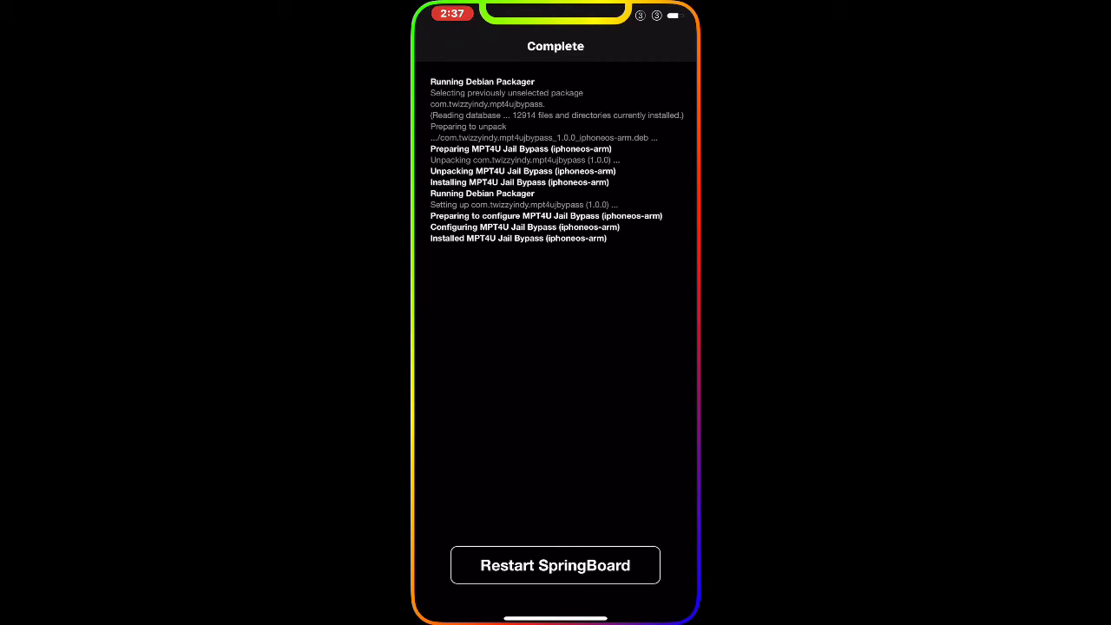
{"action": "left_click", "coordinate": [554, 566]}
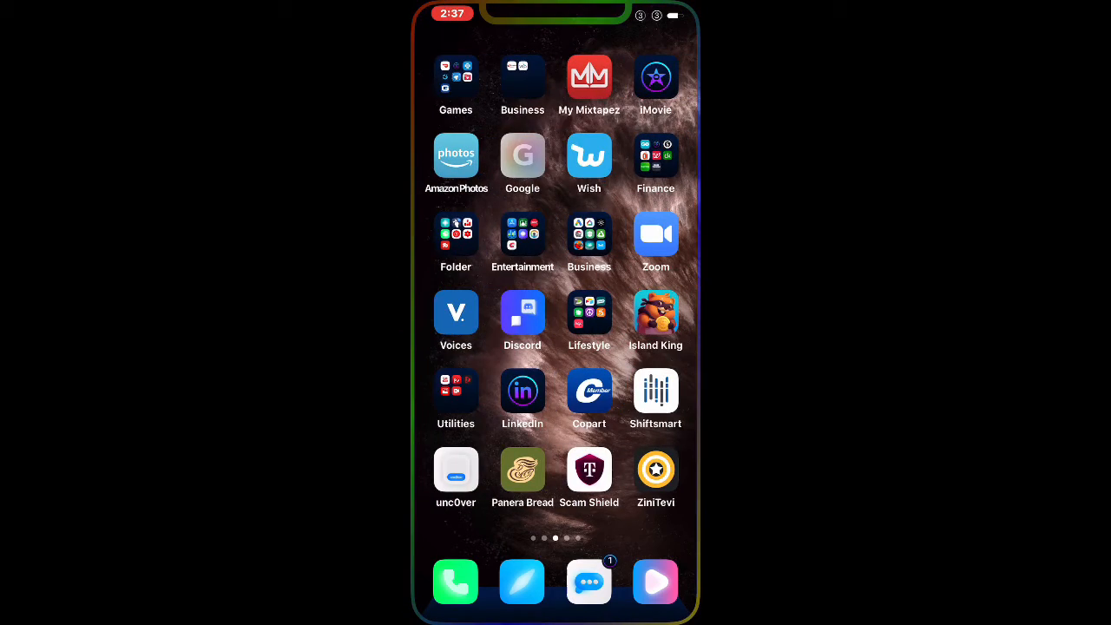
{"action": "scroll", "scroll_direction": "left", "scroll_amount": 3}
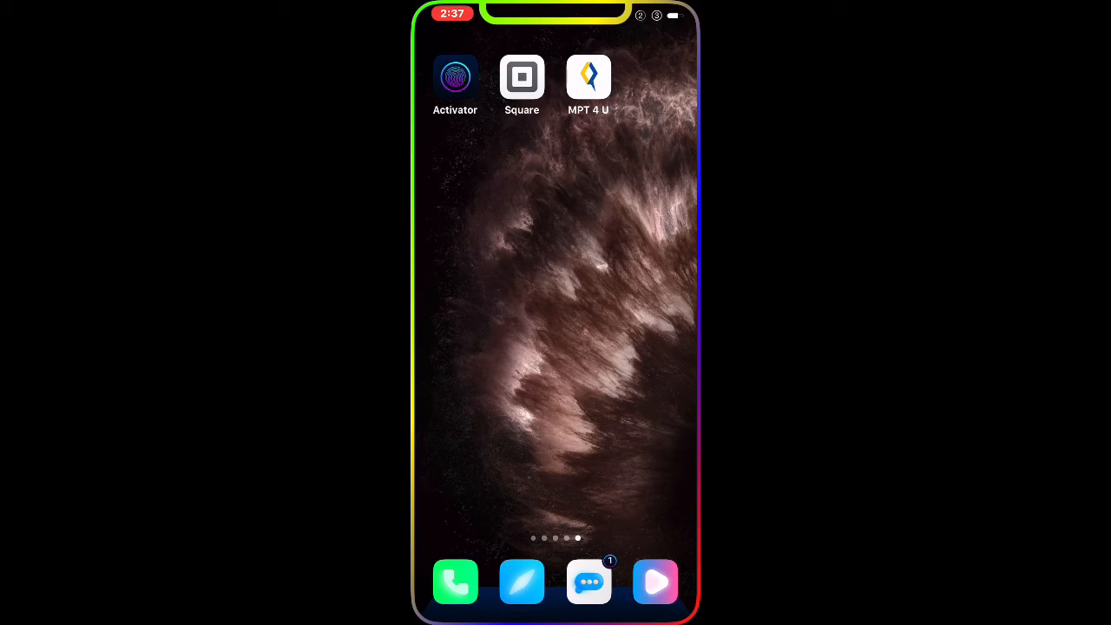
Step: Launch MPT 4 U to its phone-number login screen, keeping the screen recording running
{"action": "left_click", "coordinate": [589, 72]}
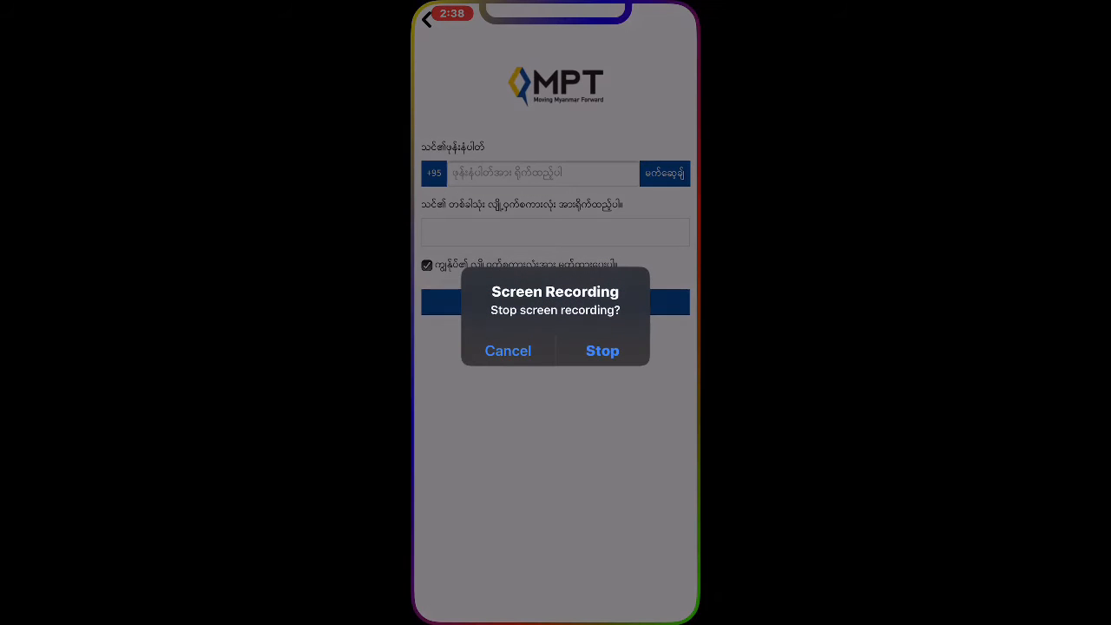
{"action": "left_click", "coordinate": [507, 351]}
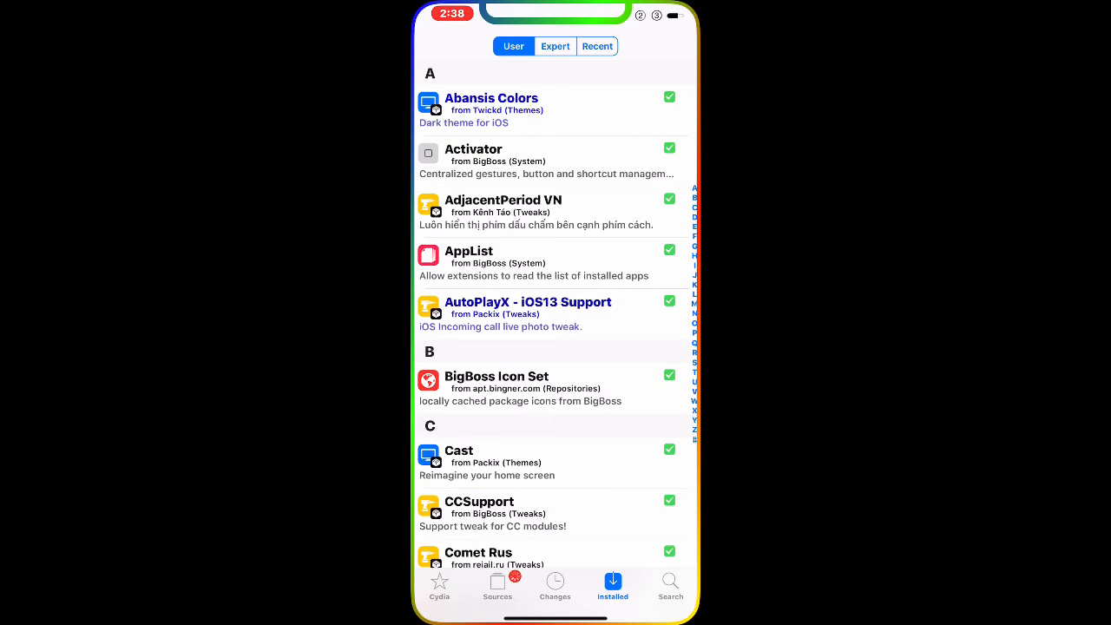
Step: Sort installed packages by Recent and view MPT4U Jail Bypass's details, a free package updated August 21, 2020
{"action": "left_click", "coordinate": [597, 45]}
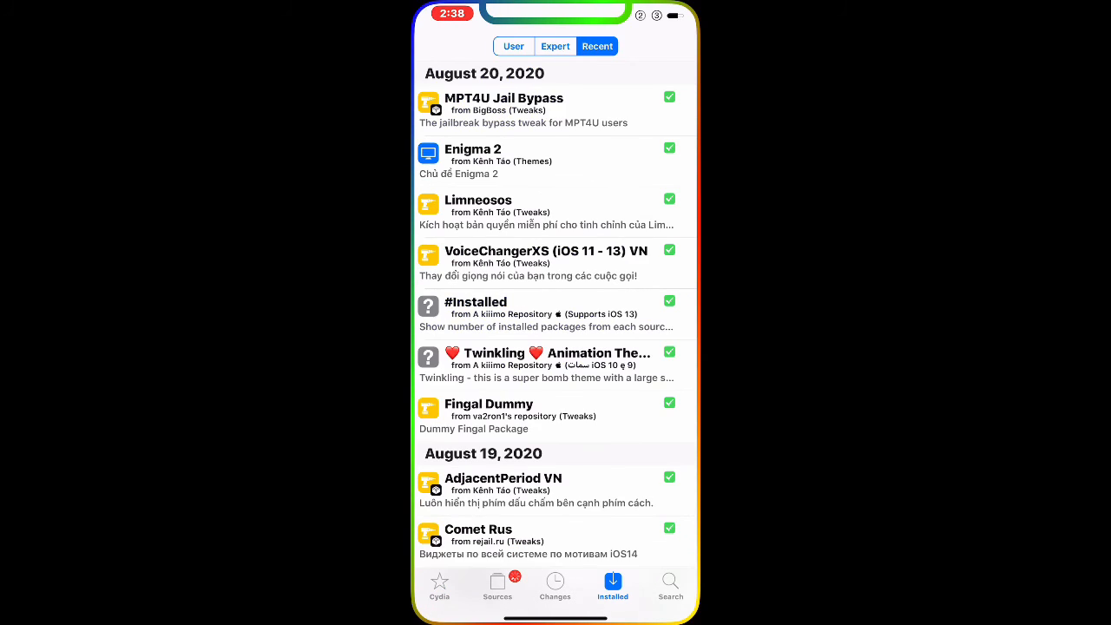
{"action": "left_click", "coordinate": [503, 97]}
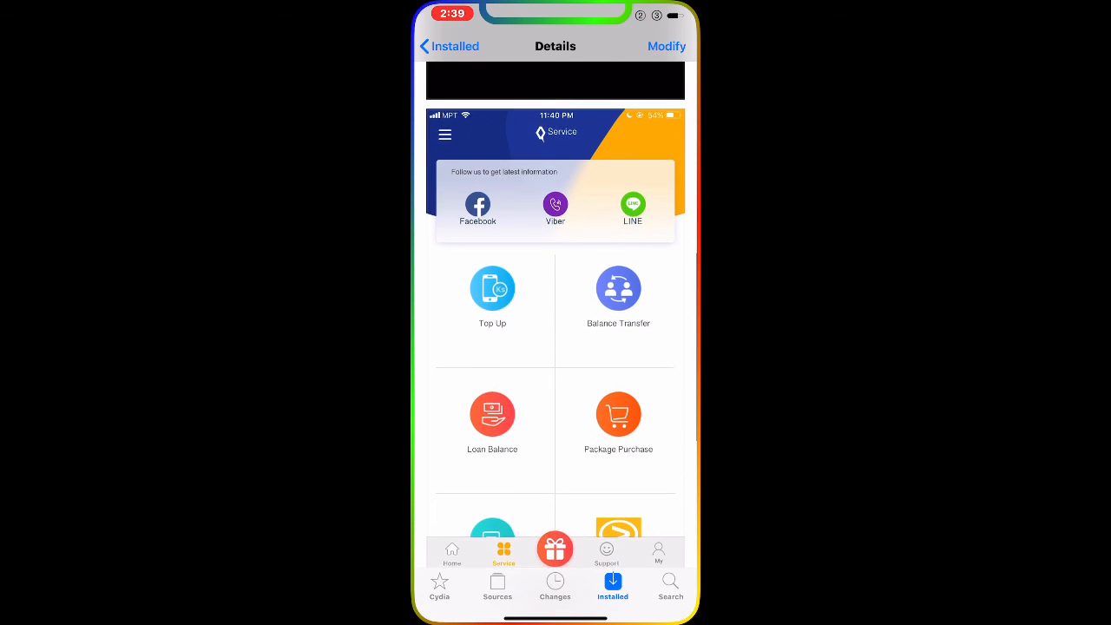
{"action": "scroll", "scroll_direction": "down", "scroll_amount": 3}
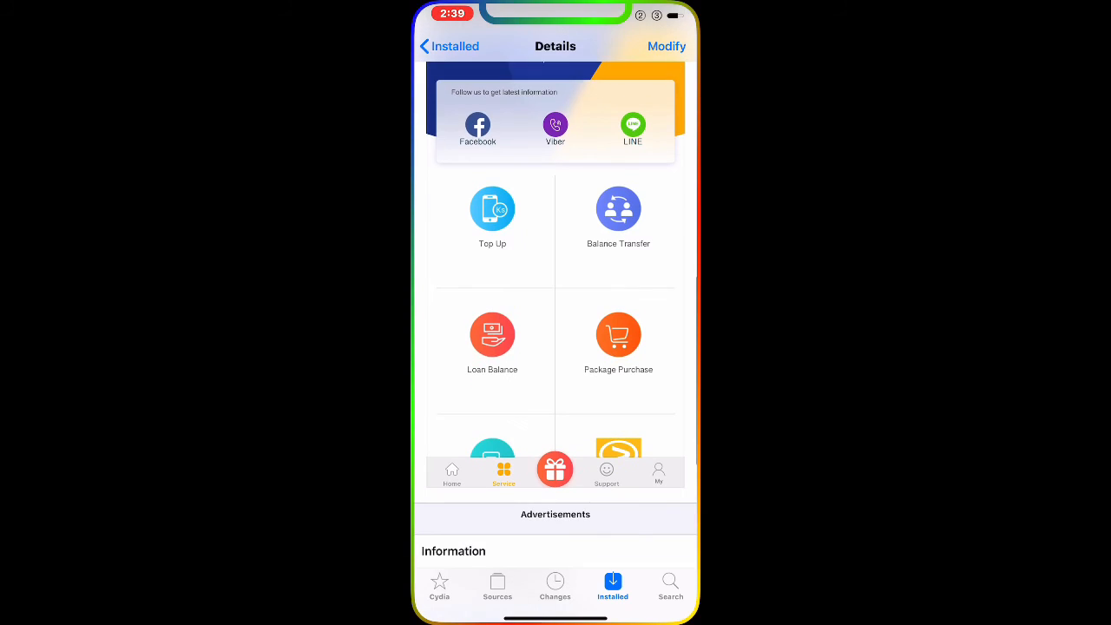
{"action": "scroll", "scroll_direction": "down", "scroll_amount": 3}
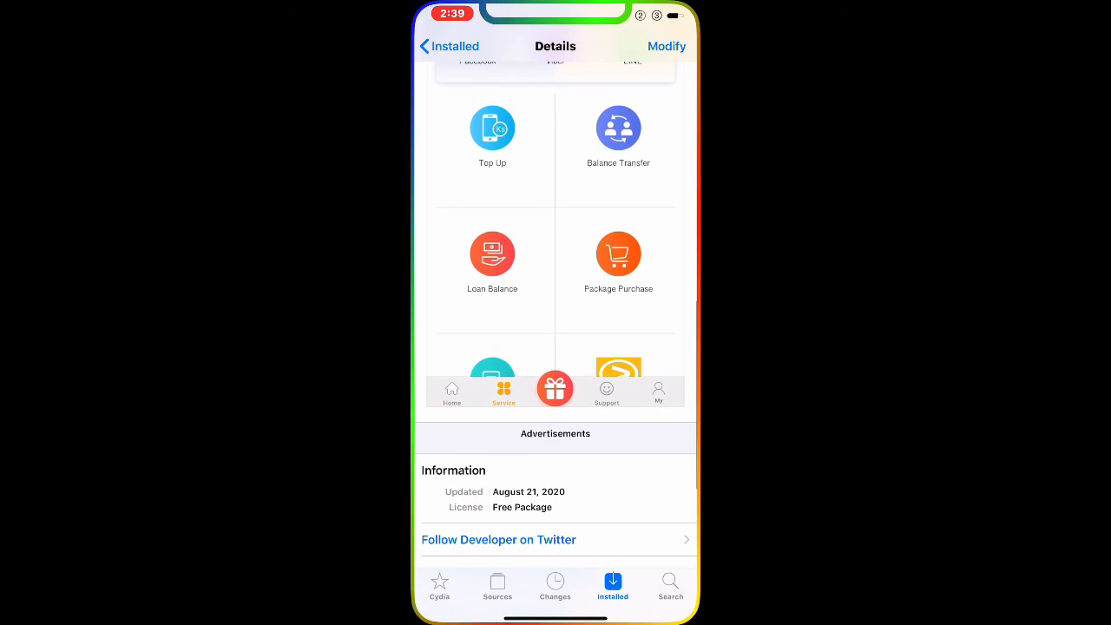